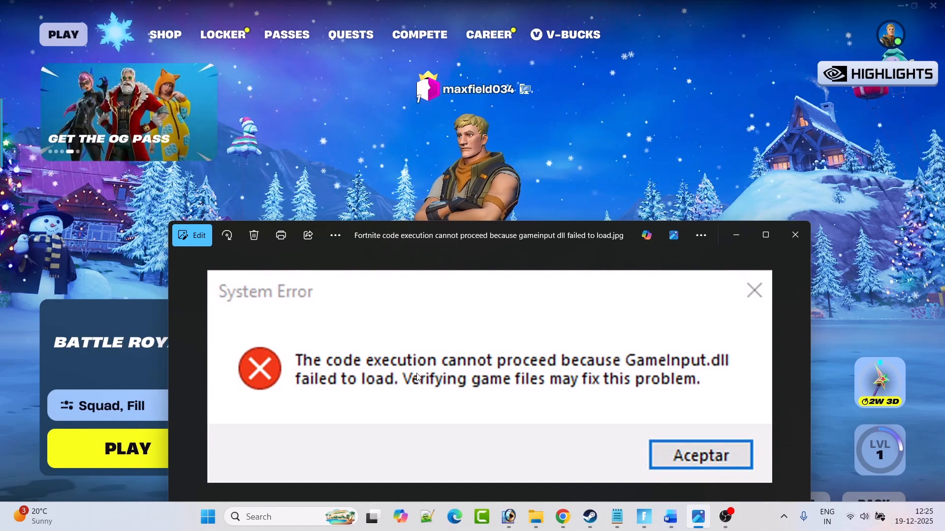
mouse_move(679, 375)
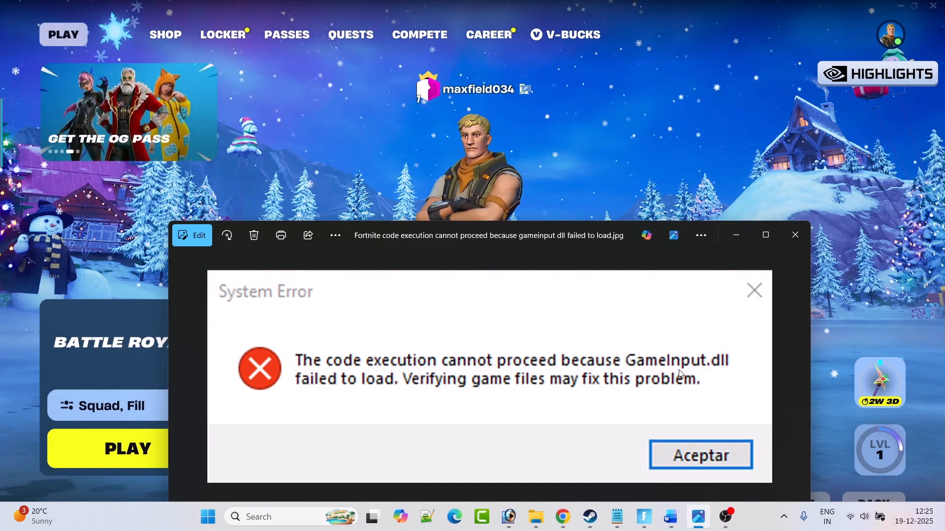
mouse_move(379, 392)
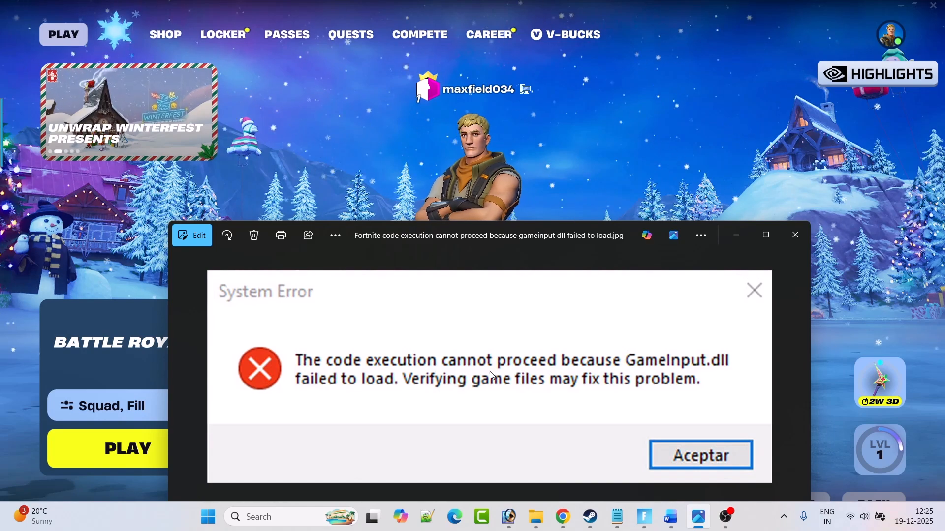
mouse_move(585, 394)
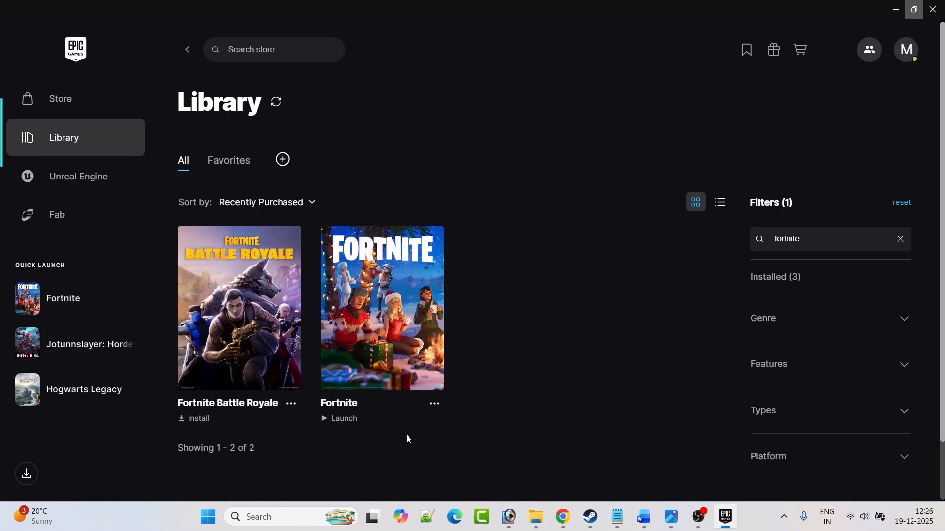
- Verify Fortnite's game files from its management options in the Epic Games Launcher
left_click(434, 403)
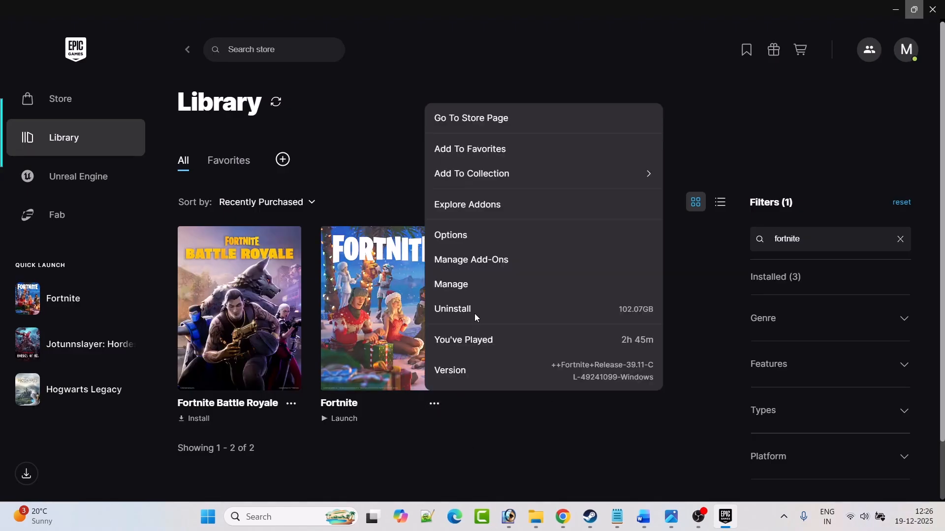
left_click(450, 283)
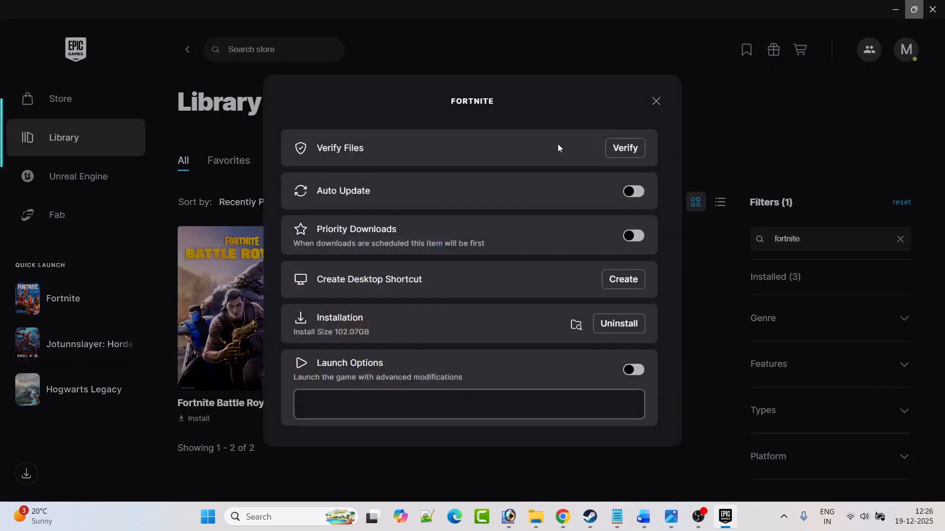
mouse_move(380, 160)
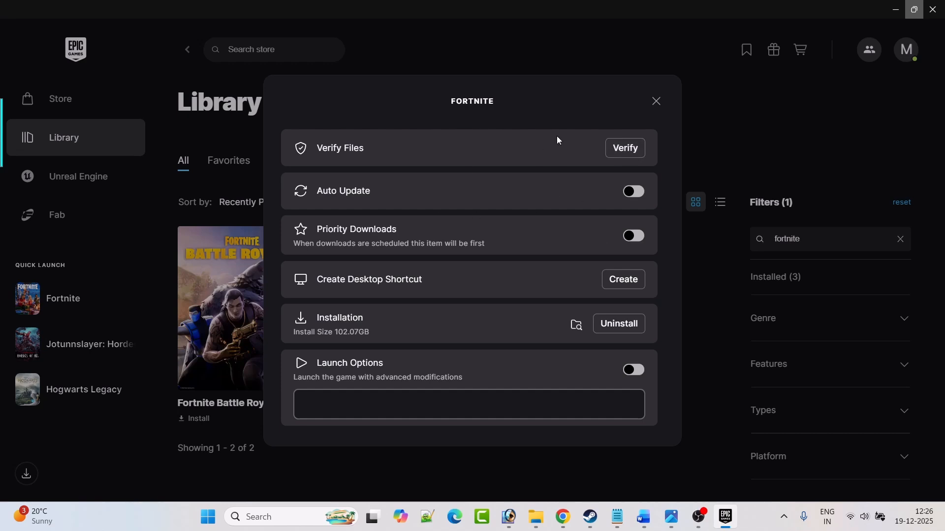
left_click(655, 101)
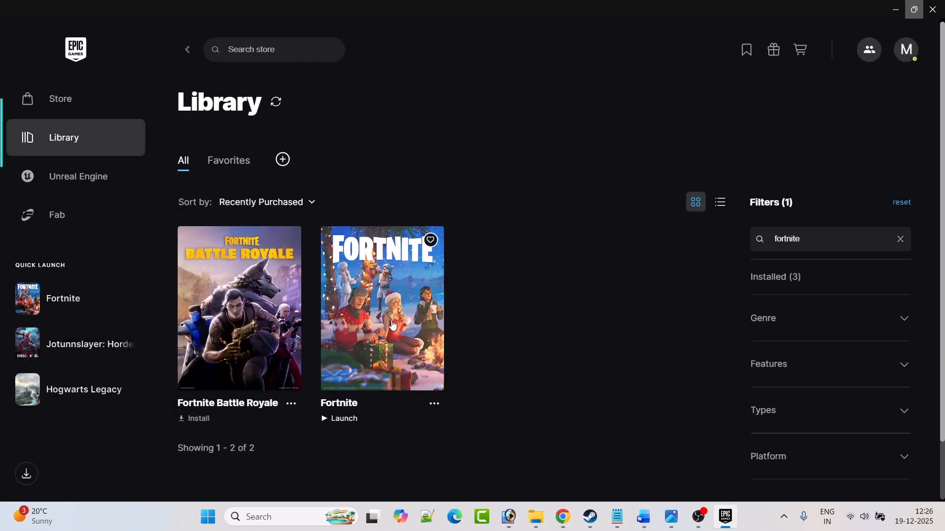
mouse_move(555, 326)
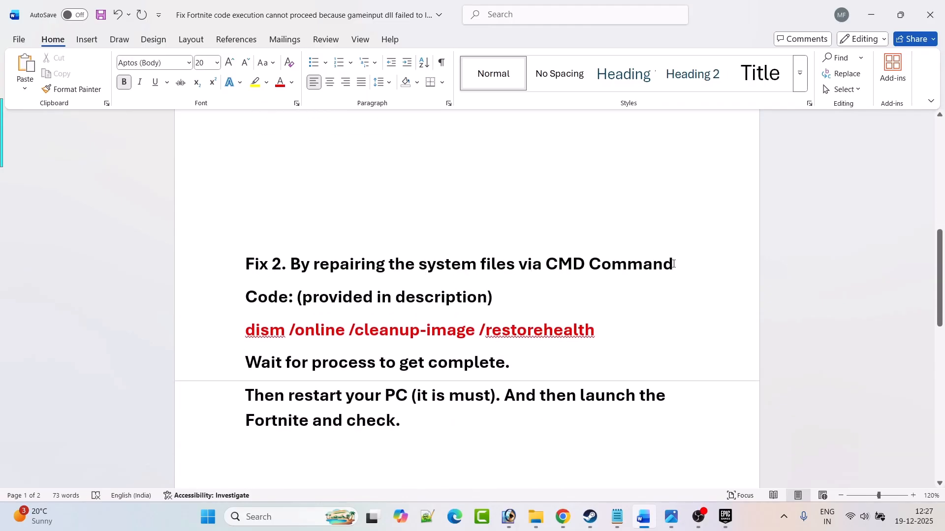
- Search Windows for cmd to bring up Command Prompt
left_click(266, 517)
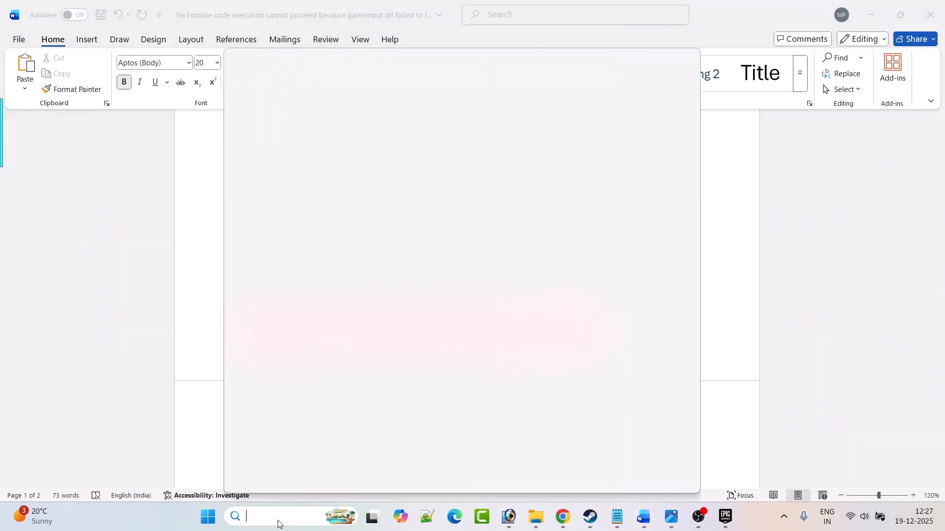
type("cmd")
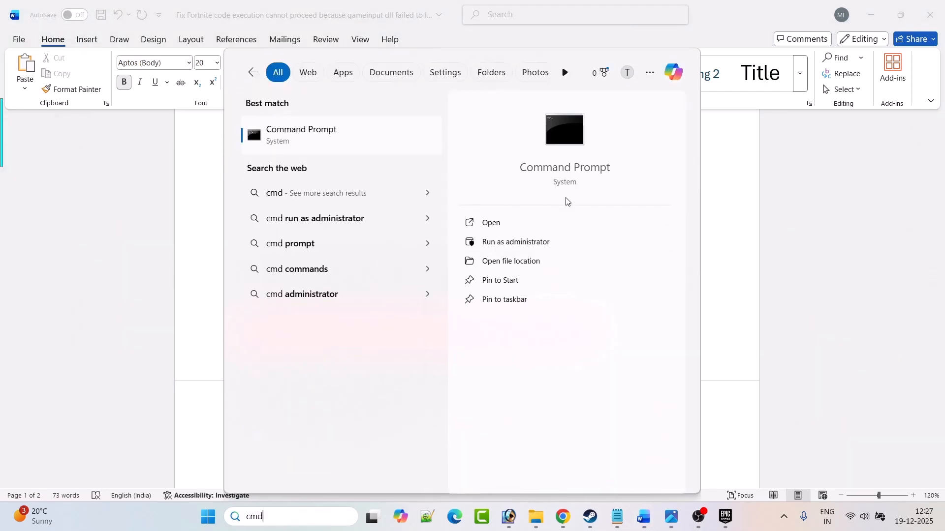
mouse_move(544, 244)
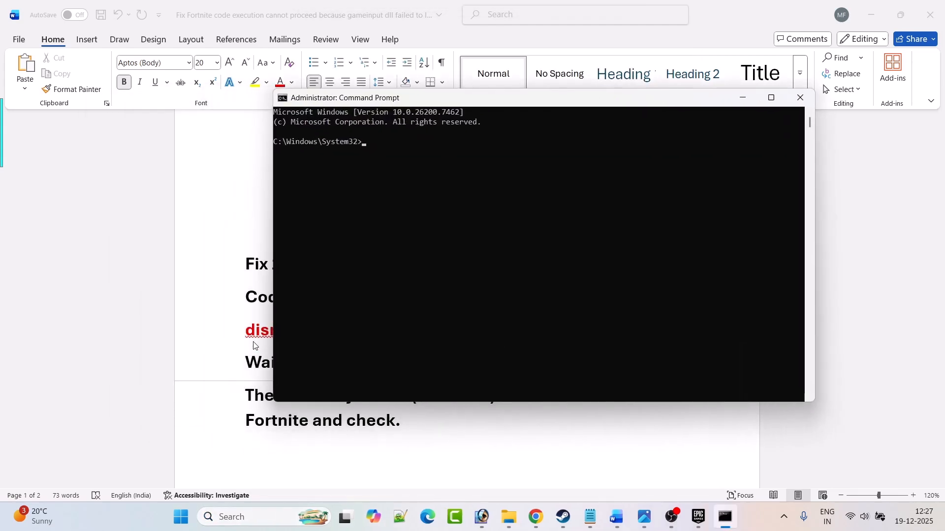
- Run dism /online /cleanup-image /restorehealth in the admin prompt, then return to the Word instructions
left_click(800, 96)
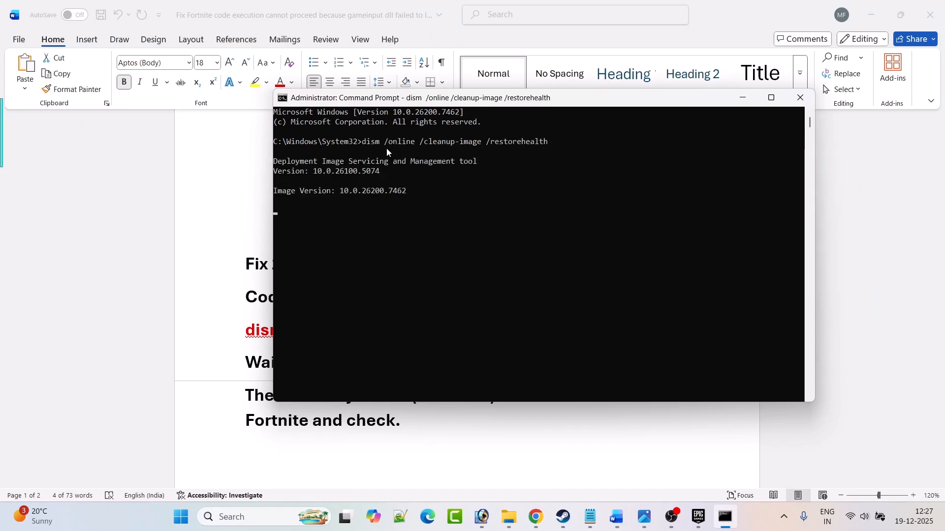
mouse_move(457, 216)
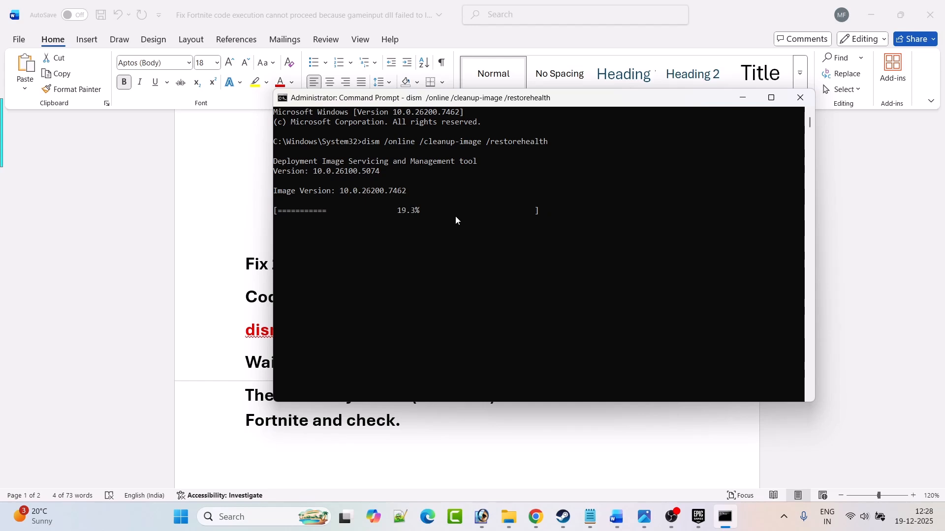
mouse_move(309, 365)
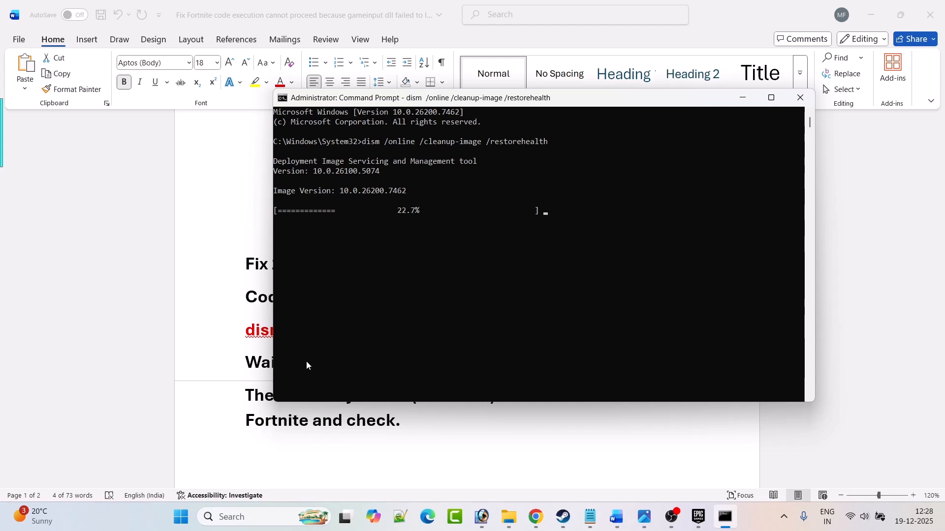
left_click(799, 97)
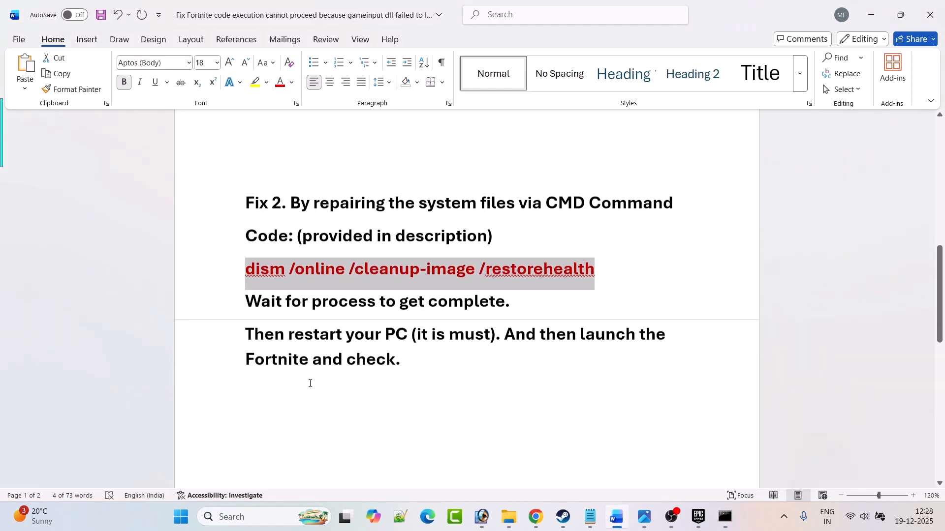
- Restart the PC from the Start menu's power options
left_click(180, 517)
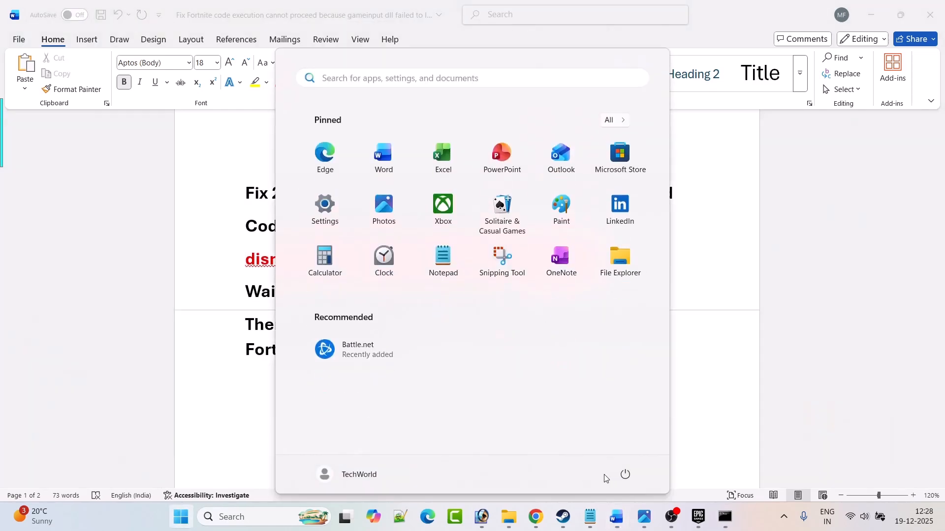
left_click(624, 475)
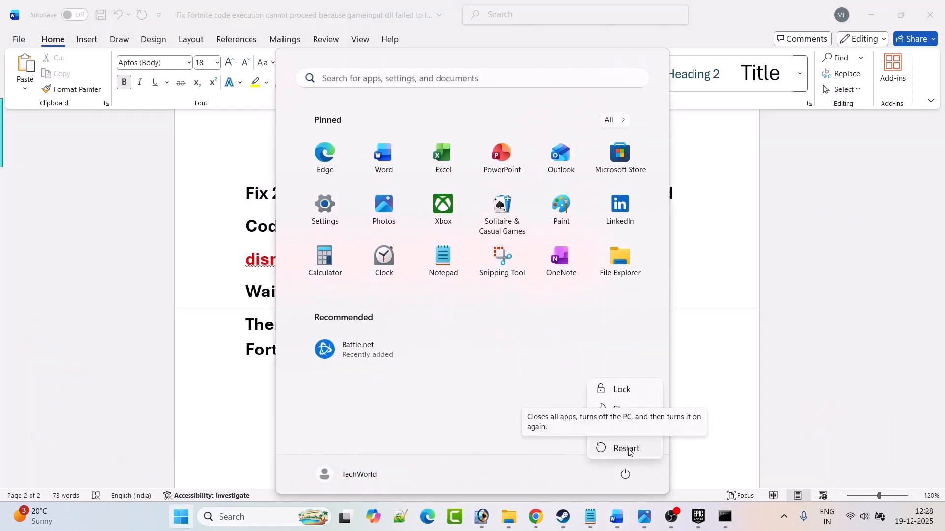
left_click(698, 517)
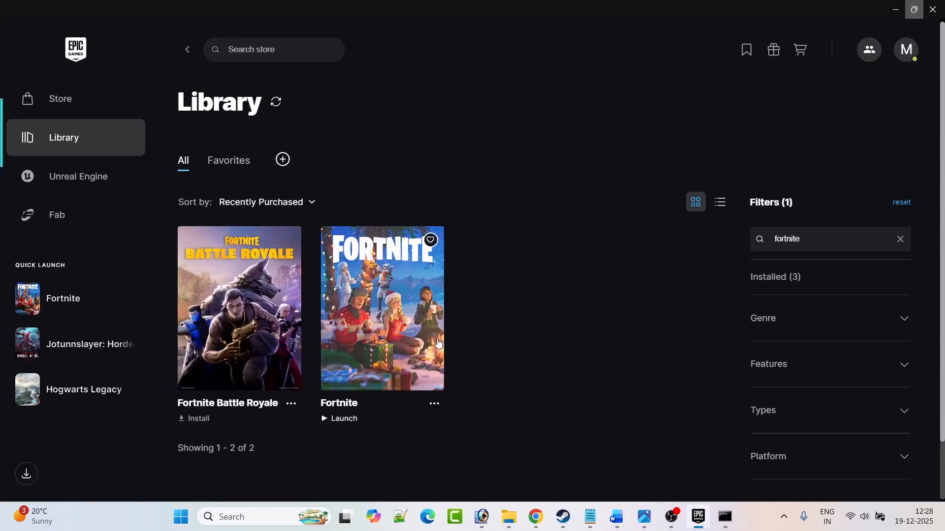
- Follow the Fix 3 GameInput releases link from Word to its GitHub page
left_click(616, 517)
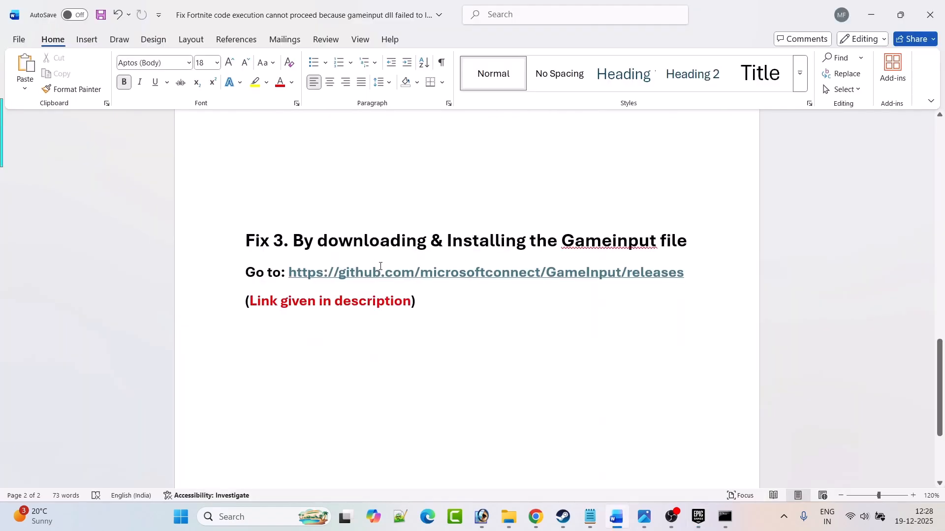
scroll("down", 3)
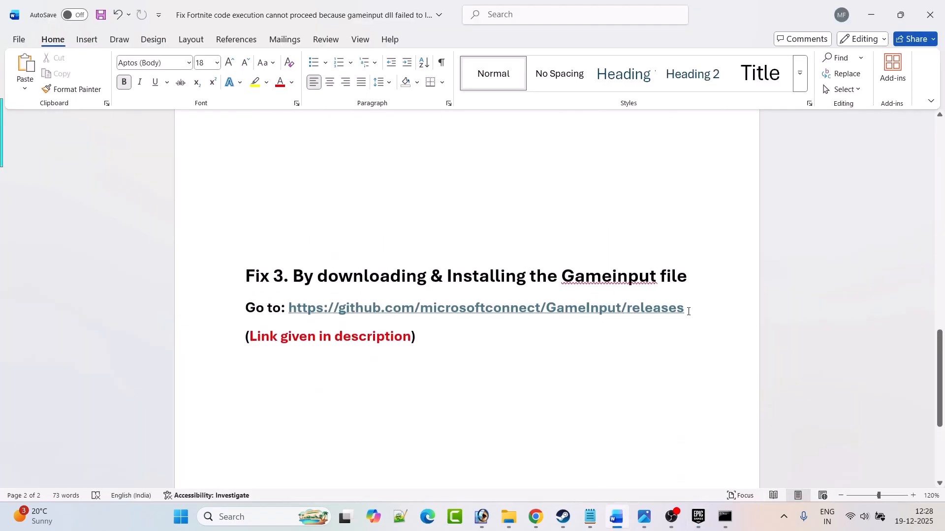
left_click_drag(288, 308, 682, 308)
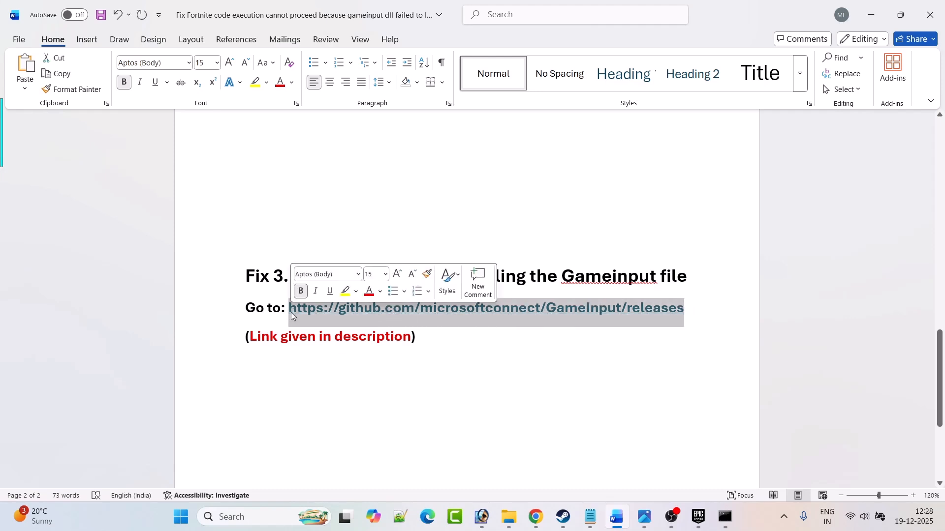
left_click(572, 412)
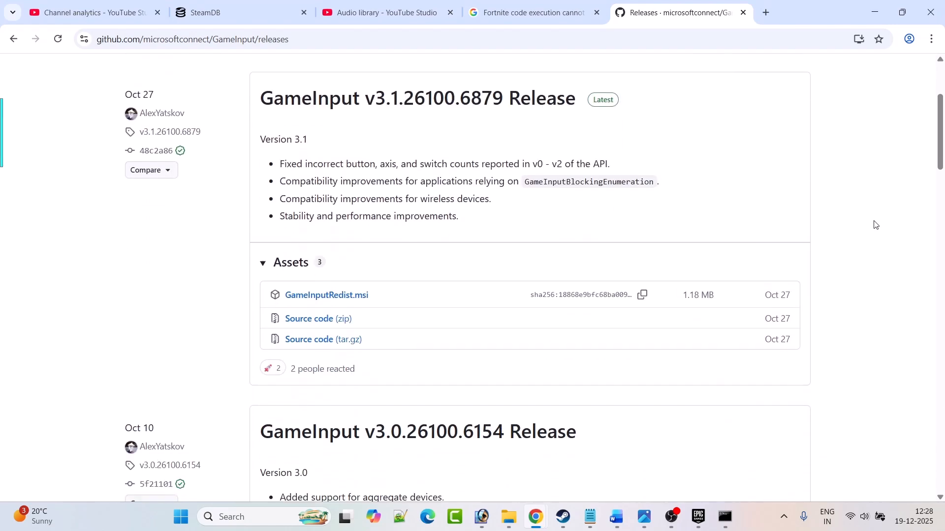
- Download GameInputRedist.msi from the release assets and launch it from Chrome's downloads
scroll("down", 3)
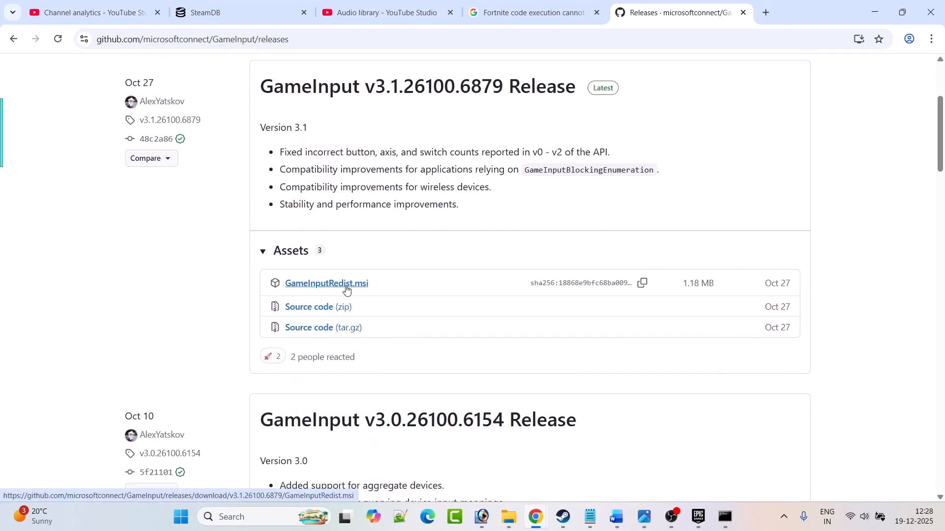
left_click(326, 283)
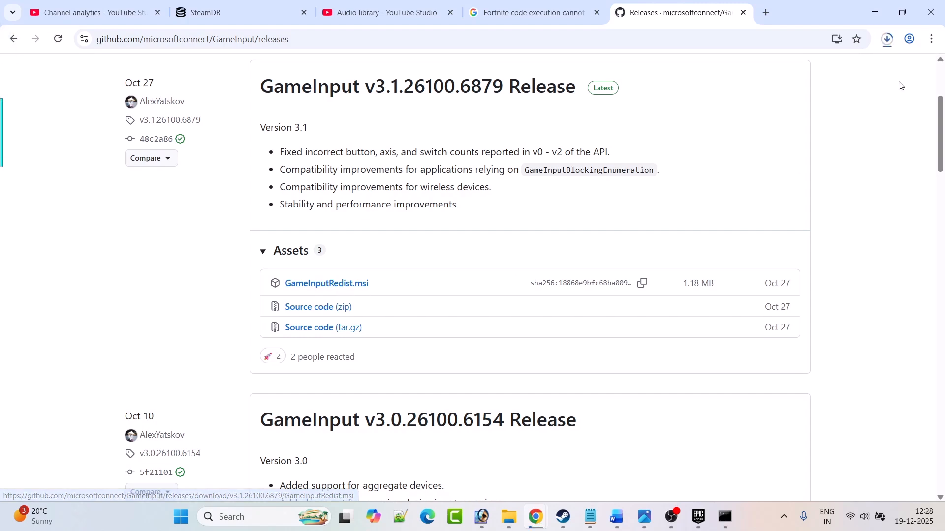
left_click(887, 39)
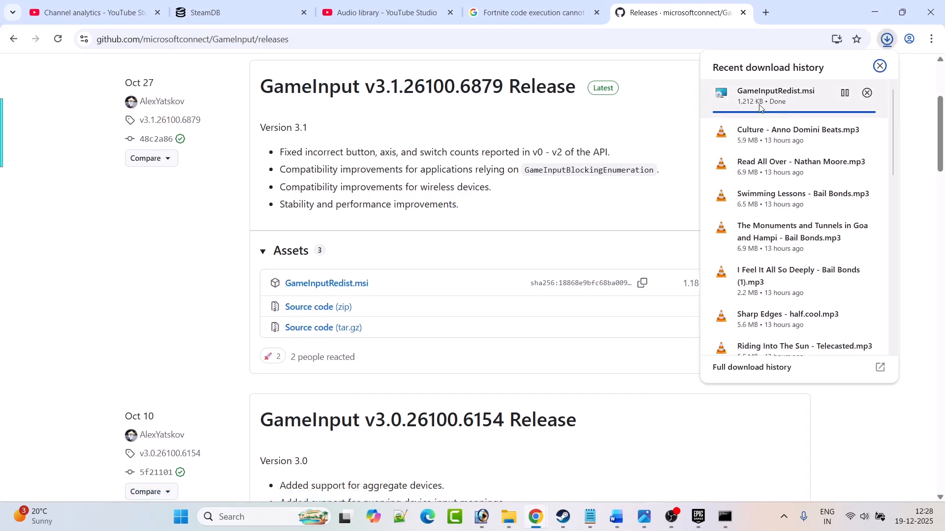
left_click(880, 65)
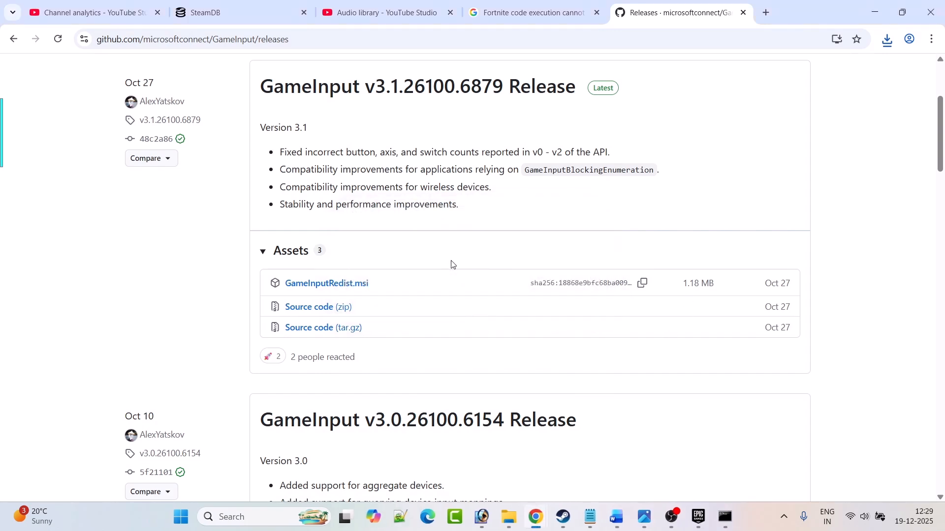
mouse_move(496, 500)
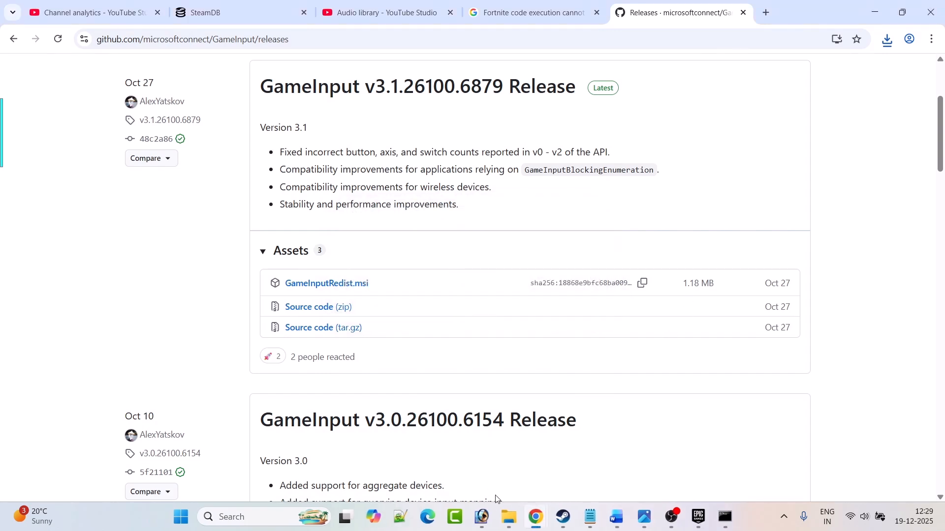
- Navigate File Explorer to C:\Windows\System32 and focus its search box
left_click(508, 516)
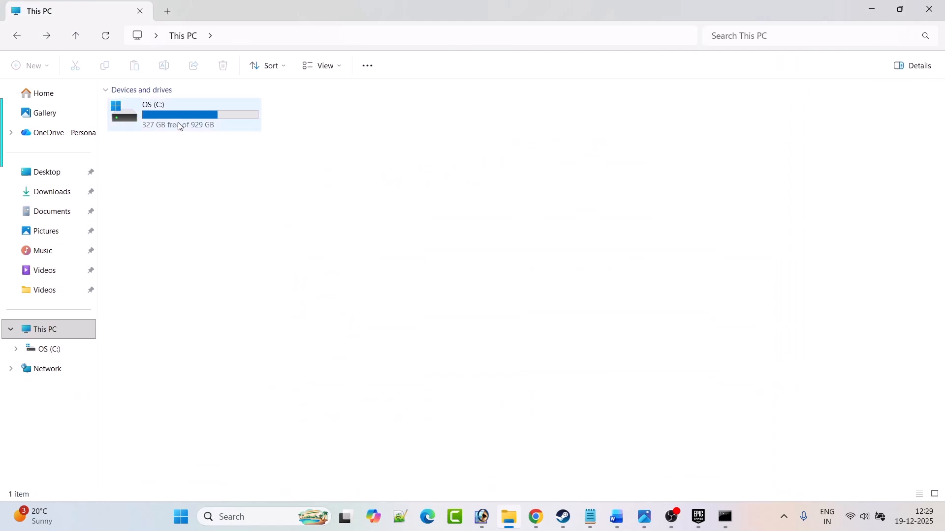
double_click(177, 114)
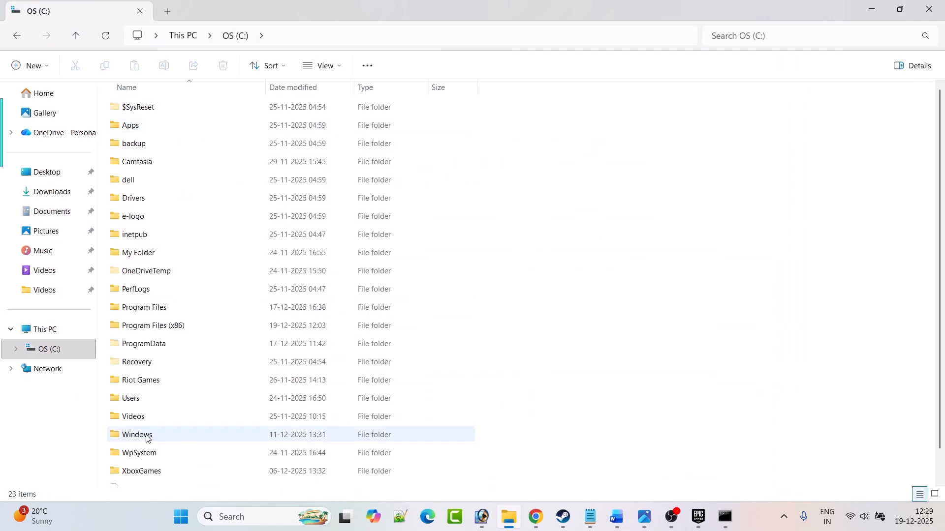
double_click(140, 435)
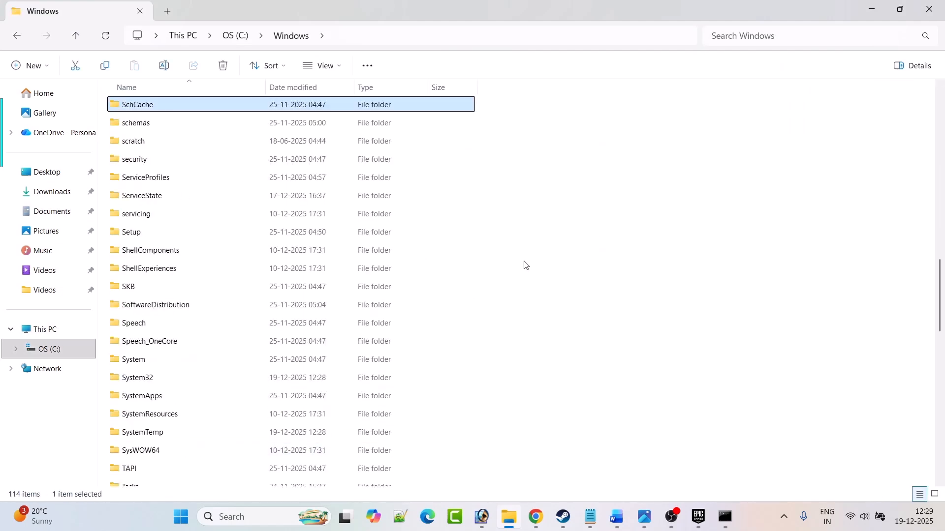
left_click(137, 378)
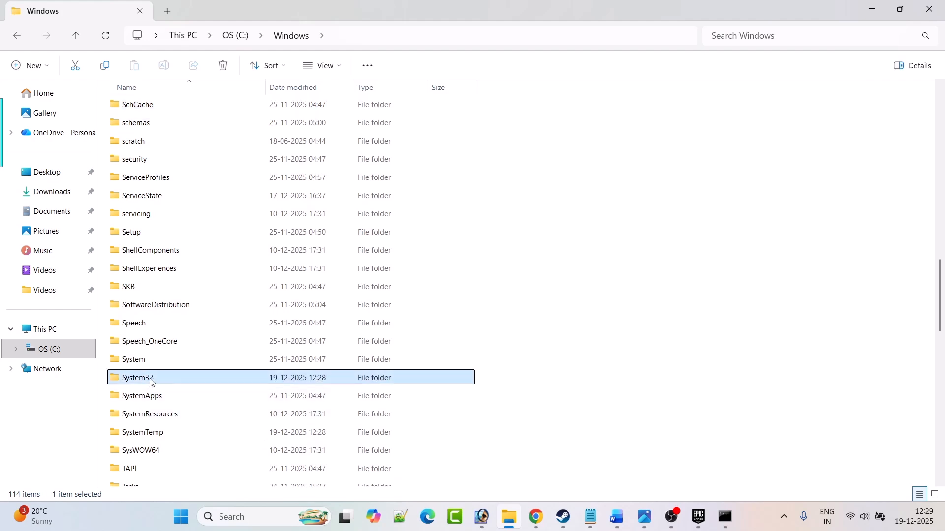
double_click(140, 377)
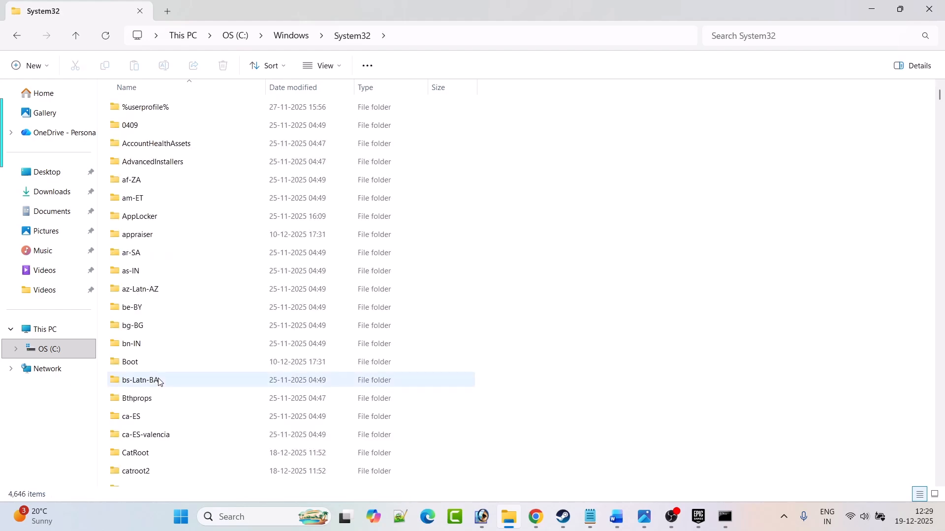
left_click(802, 36)
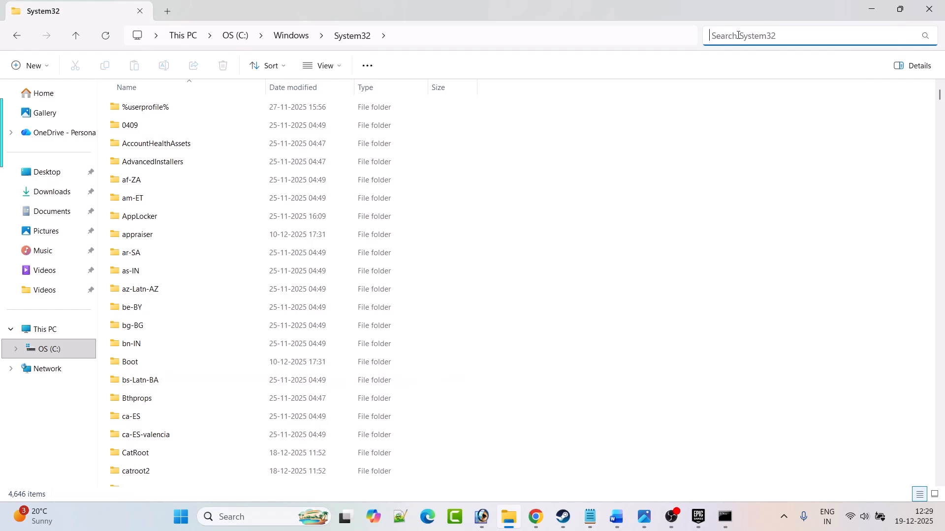
- Find GameInputRedist.dll via a 'gamein' search and rename it to GameInput (2).dll, accepting the prompt
type("gameinput")
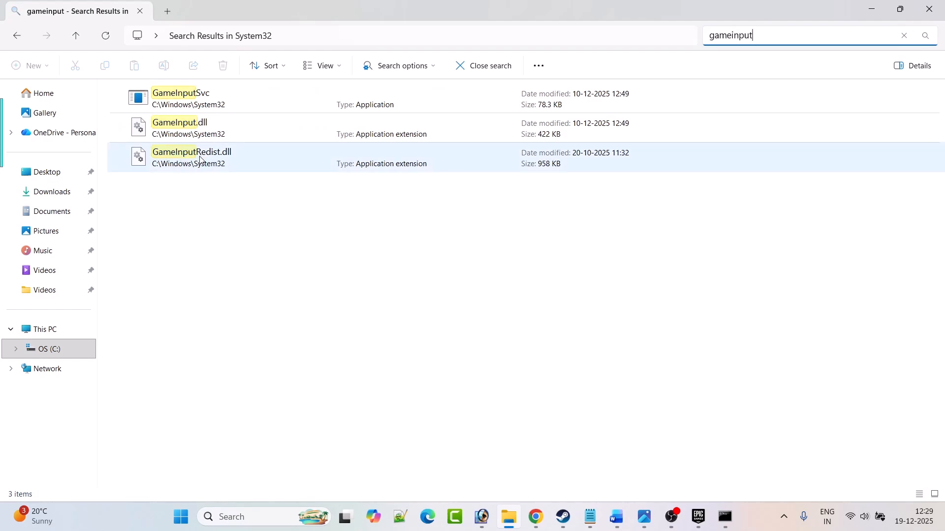
right_click(201, 160)
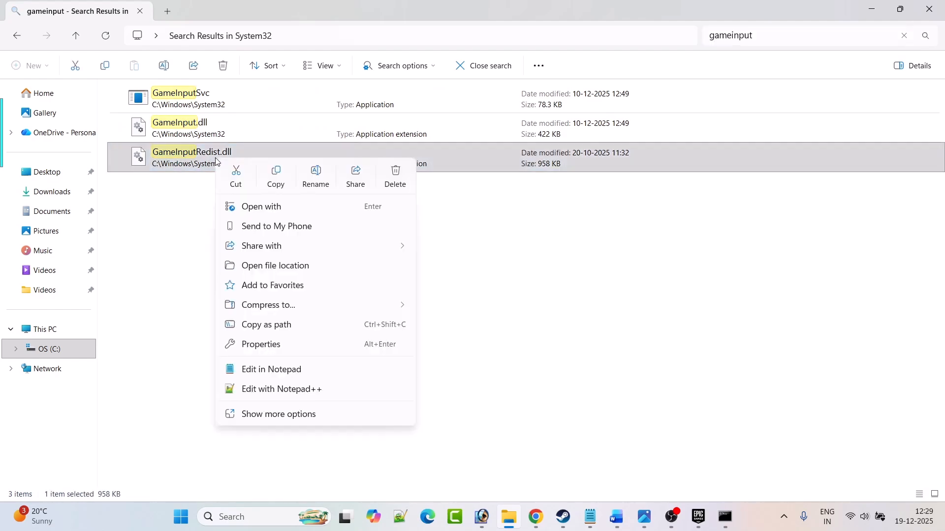
left_click(315, 175)
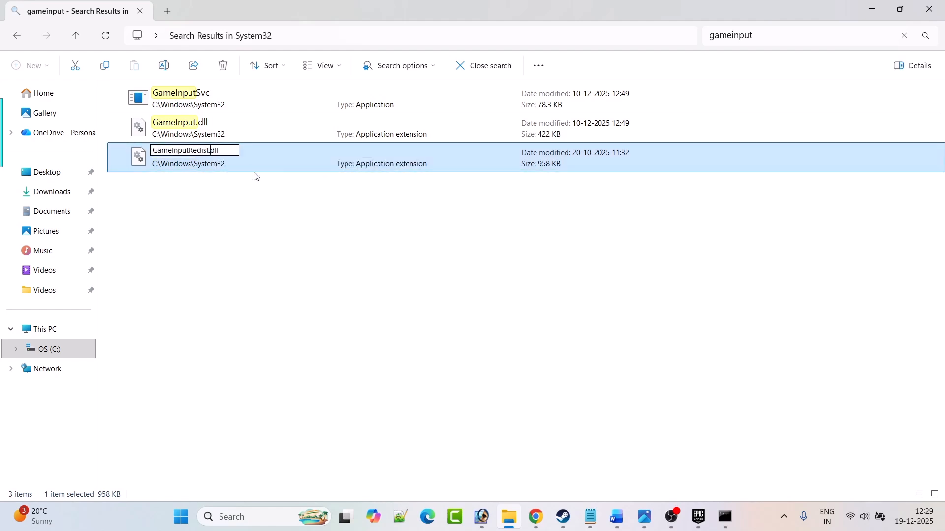
key("Backspace")
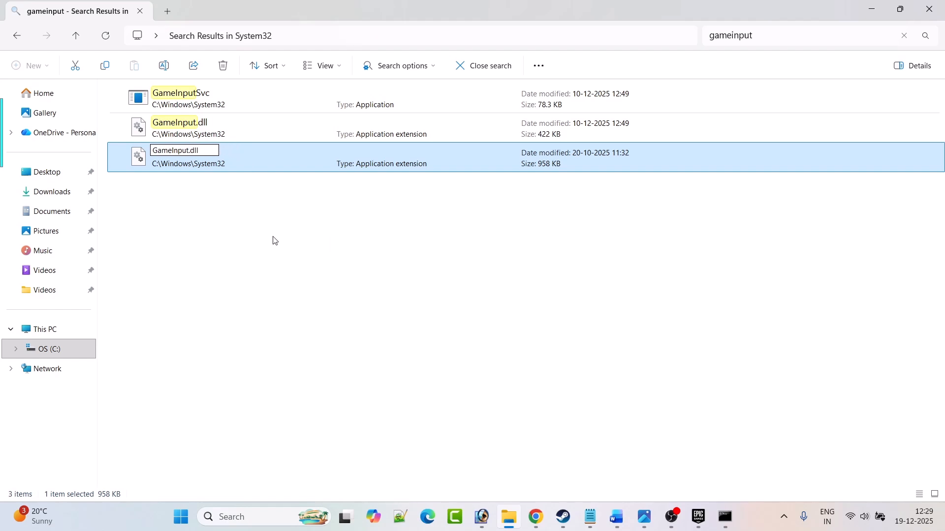
key("Enter")
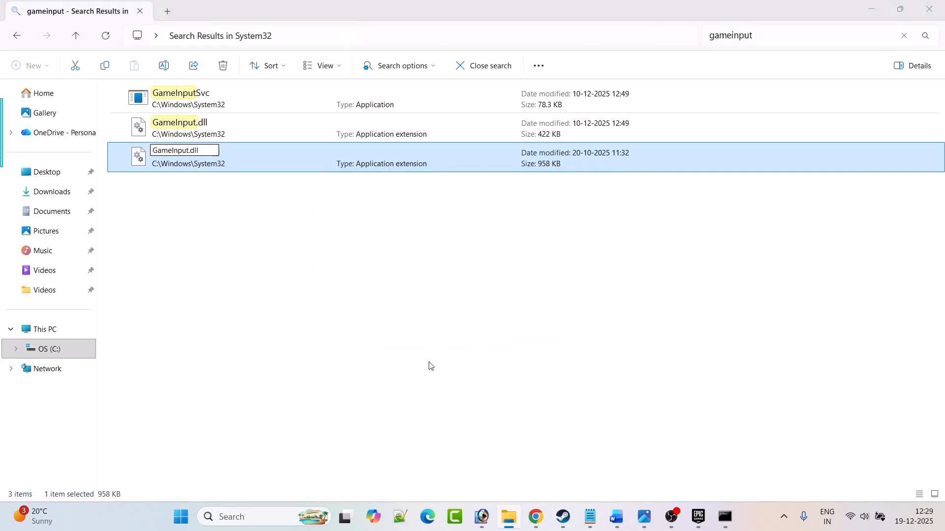
key("Enter")
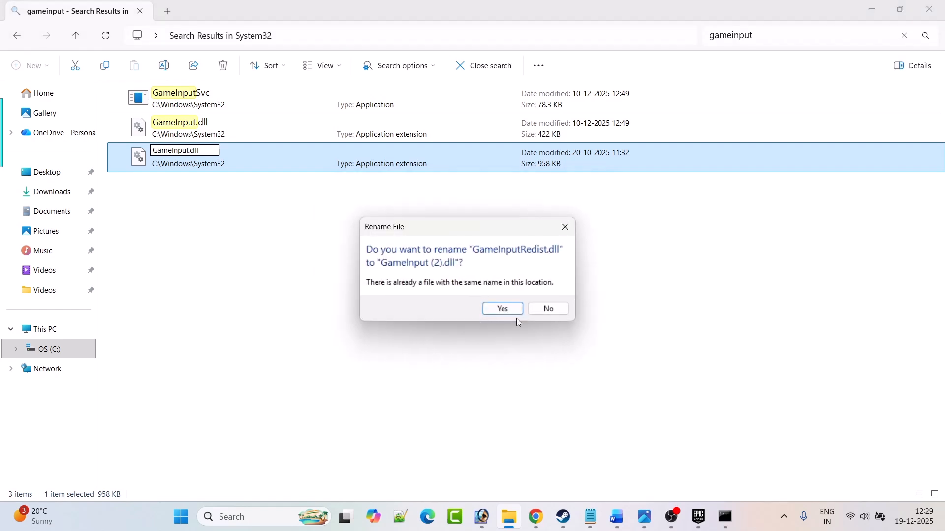
left_click(502, 308)
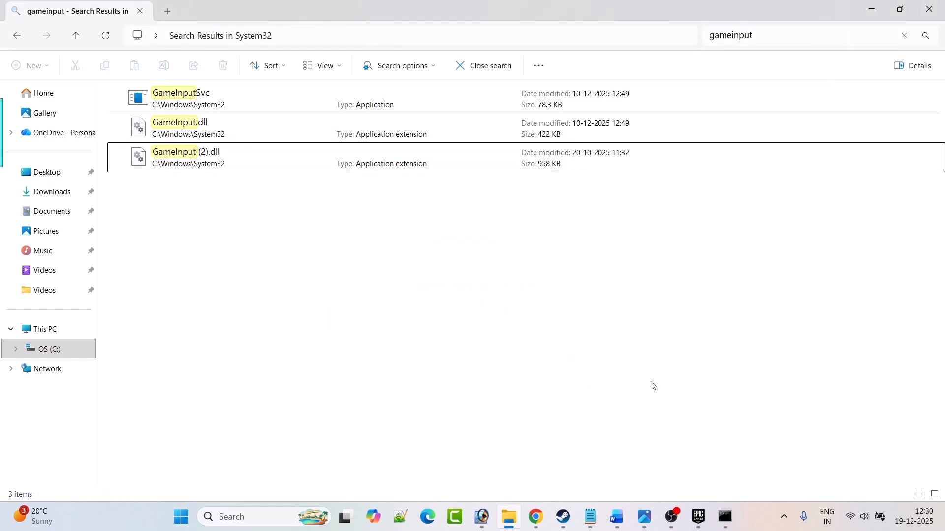
left_click(698, 515)
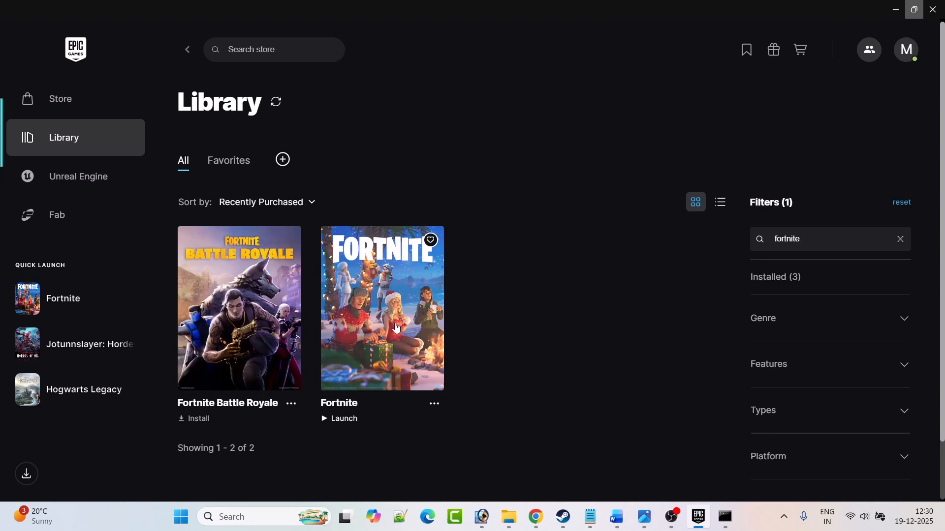
mouse_move(652, 507)
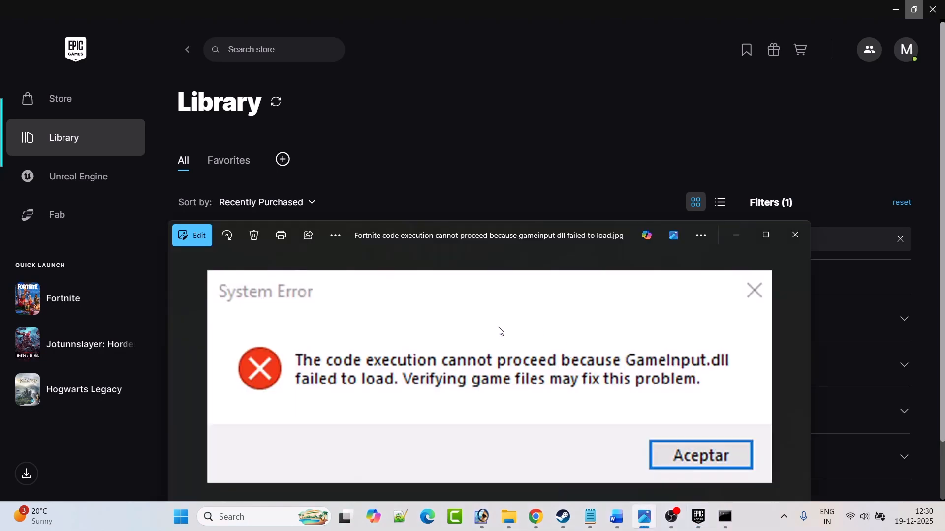
mouse_move(328, 296)
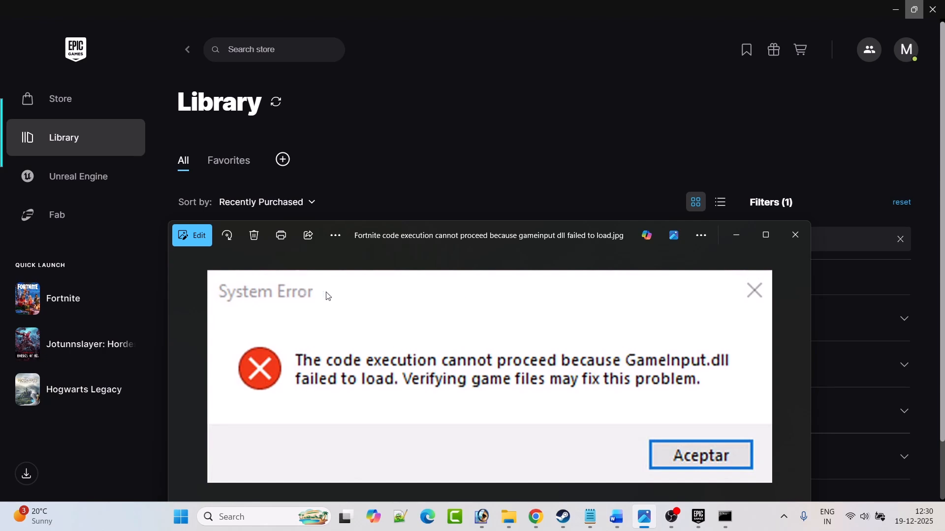
mouse_move(541, 386)
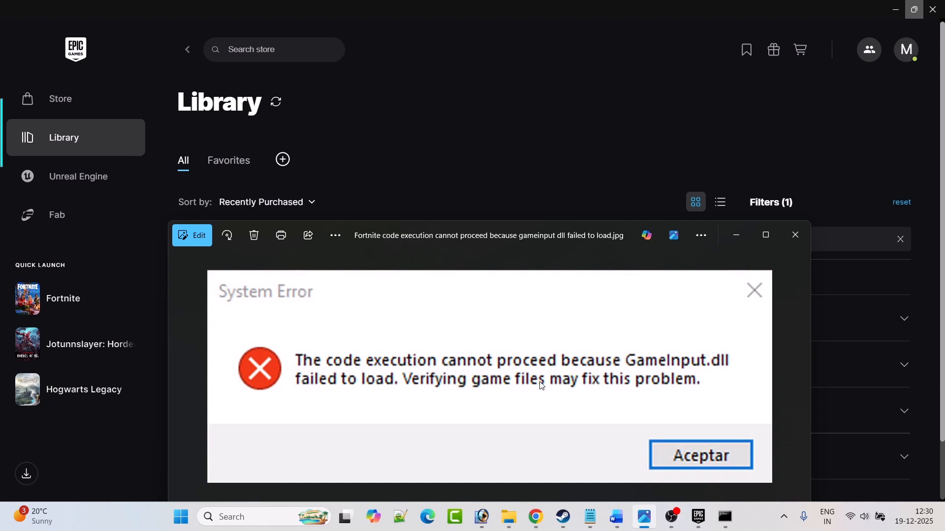
mouse_move(364, 389)
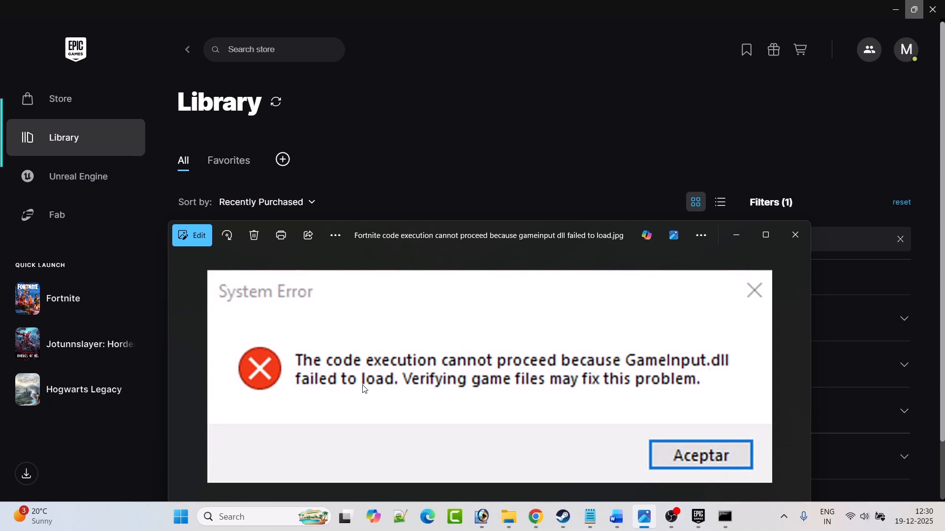
mouse_move(528, 368)
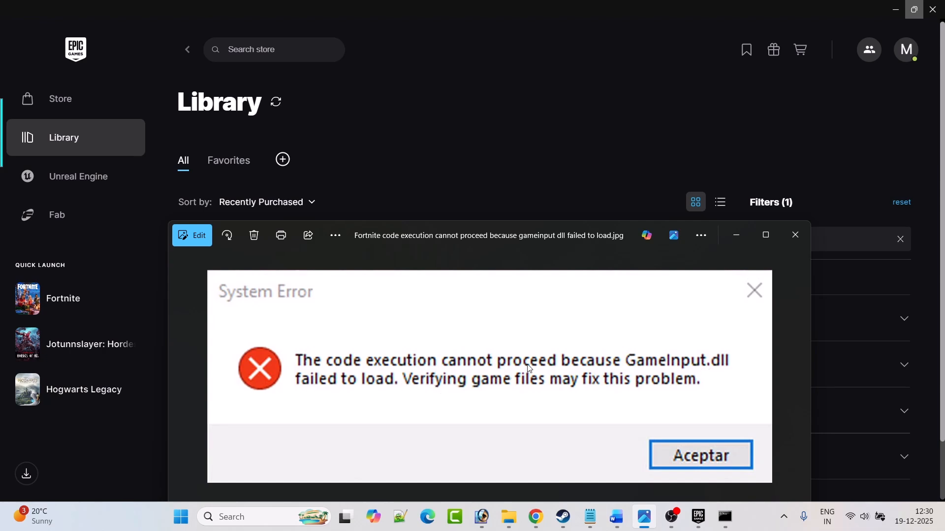